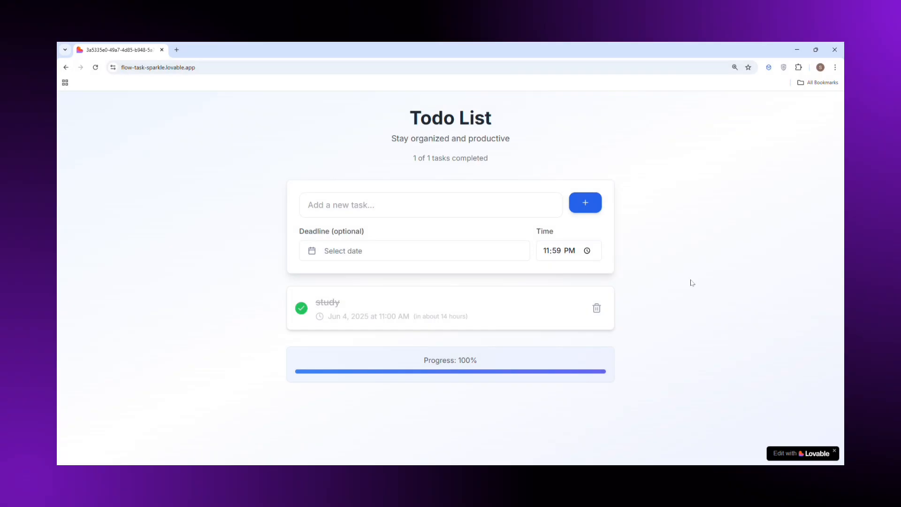
# - Uncheck the study task so progress returns to 0%, and type 'dinner' as a new task
pyautogui.click(301, 308)
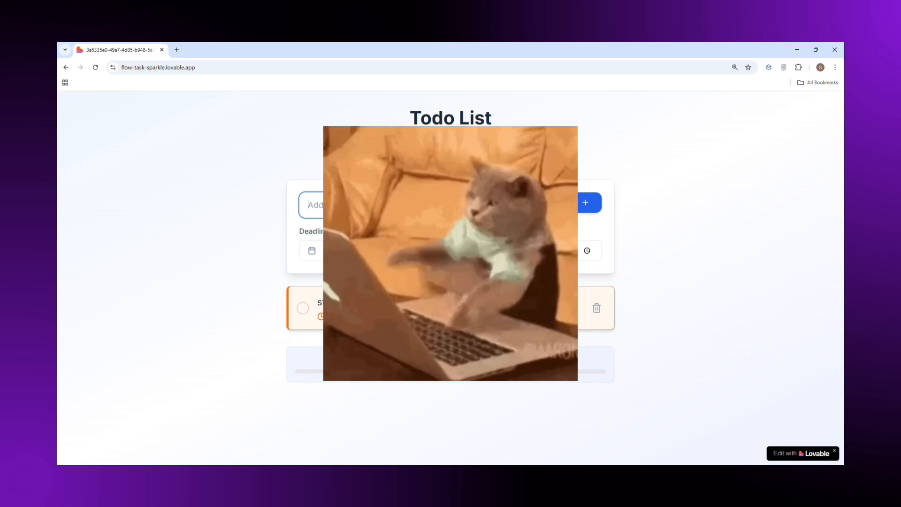
pyautogui.write('dinner')
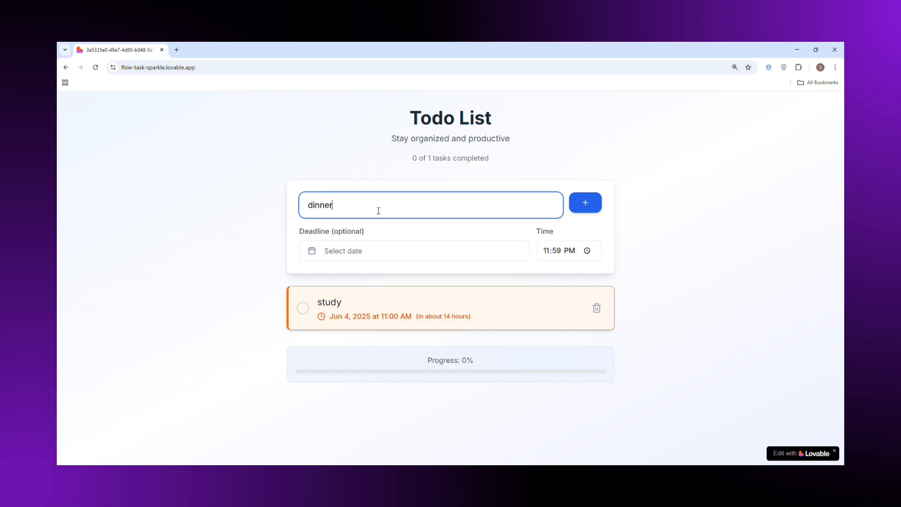
pyautogui.click(584, 202)
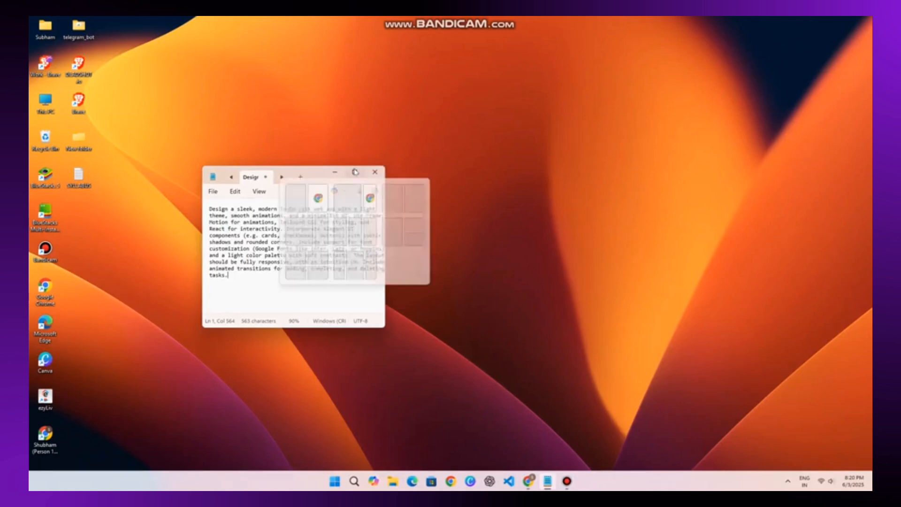
# - Read through the todo-app design prompt in Notepad and select all of it for copying
pyautogui.click(355, 172)
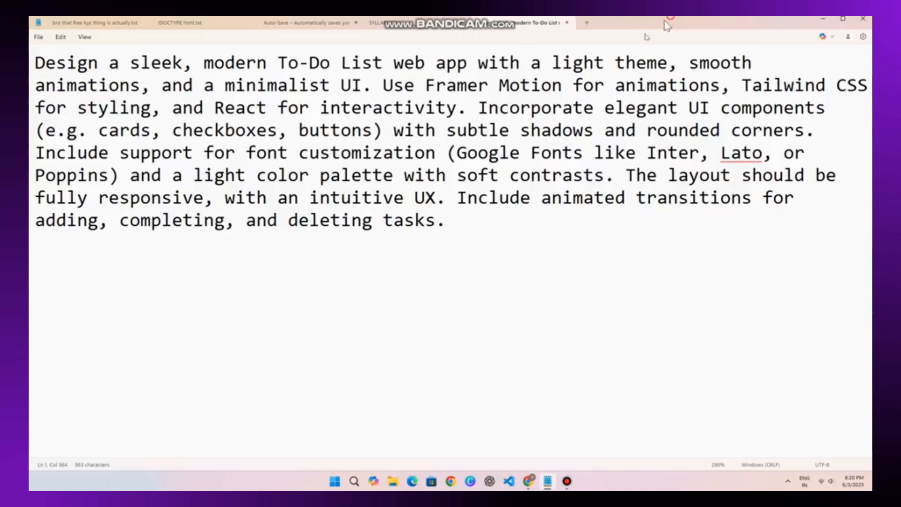
pyautogui.click(842, 18)
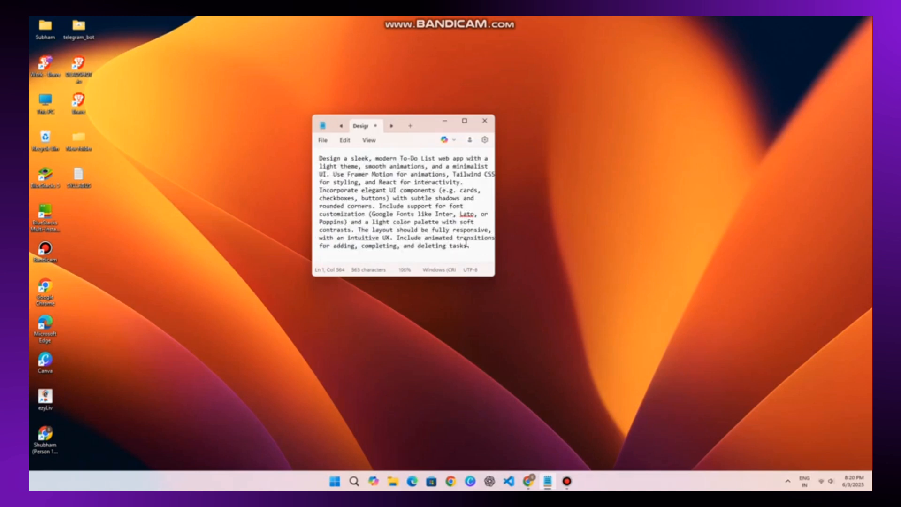
pyautogui.press('ctrl+a')
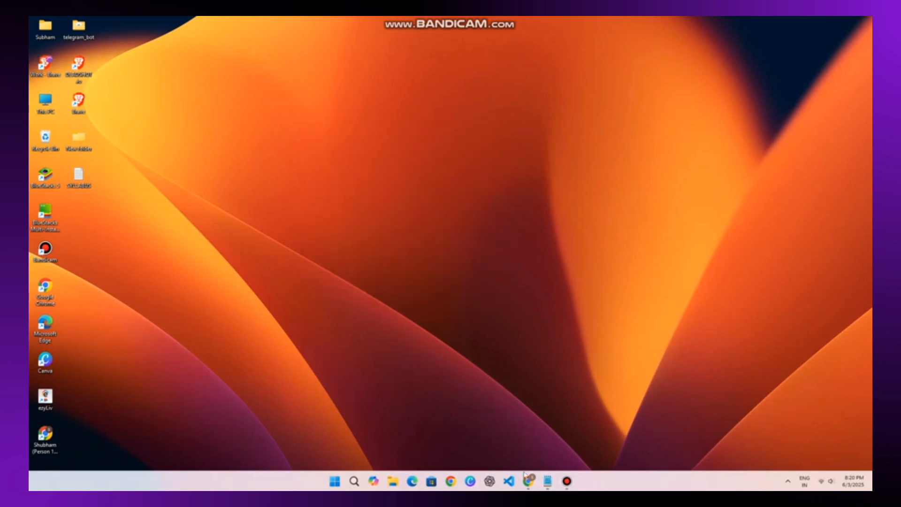
# - In maximized Chrome, paste the todo-app design prompt into Ask Lovable and submit it
pyautogui.click(527, 481)
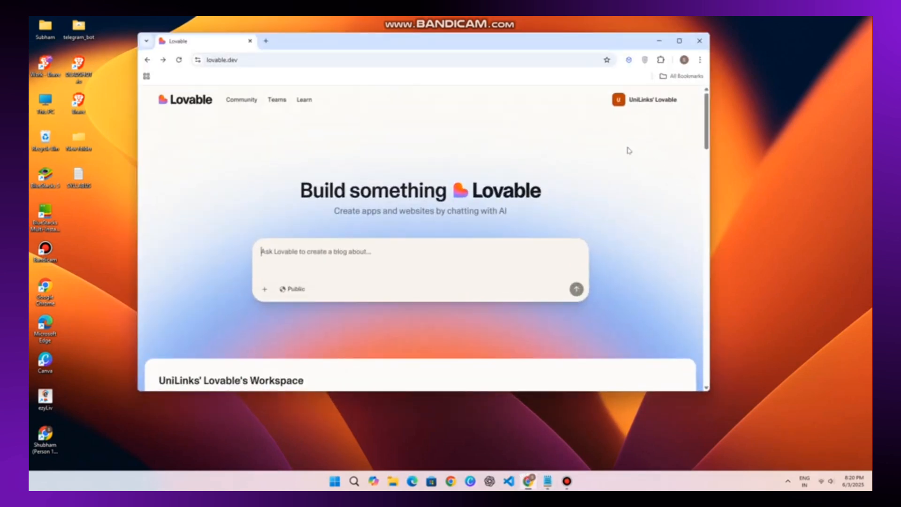
pyautogui.click(678, 40)
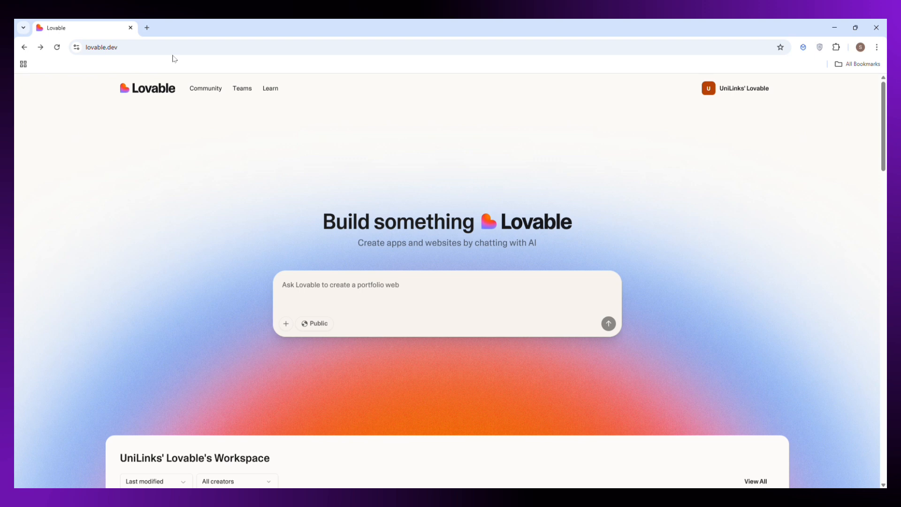
pyautogui.moveTo(412, 50)
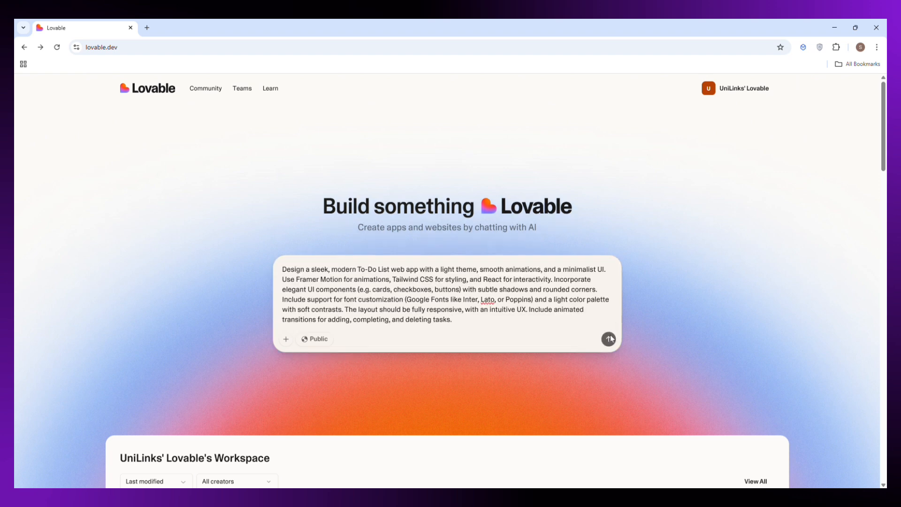
pyautogui.click(608, 339)
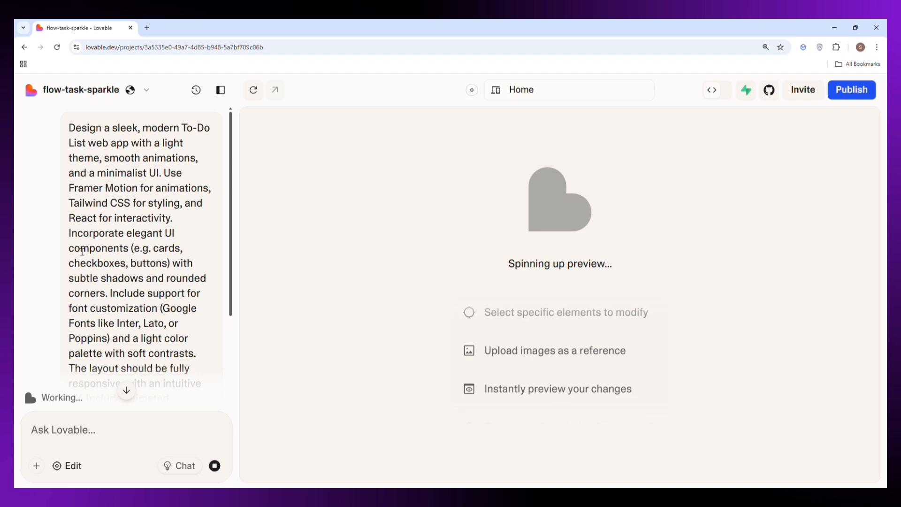
# - Scroll through Lovable's feature and design plan, then view the project's code files
pyautogui.scroll(-3)
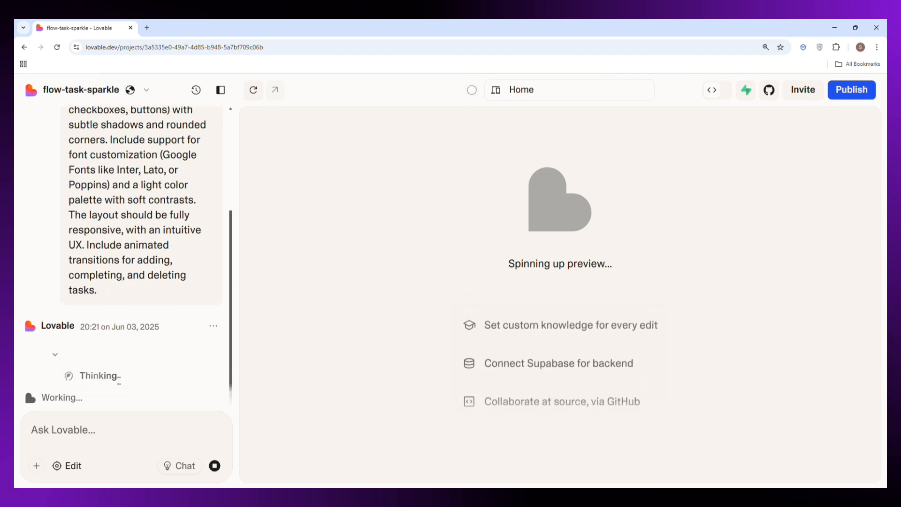
pyautogui.scroll(-3)
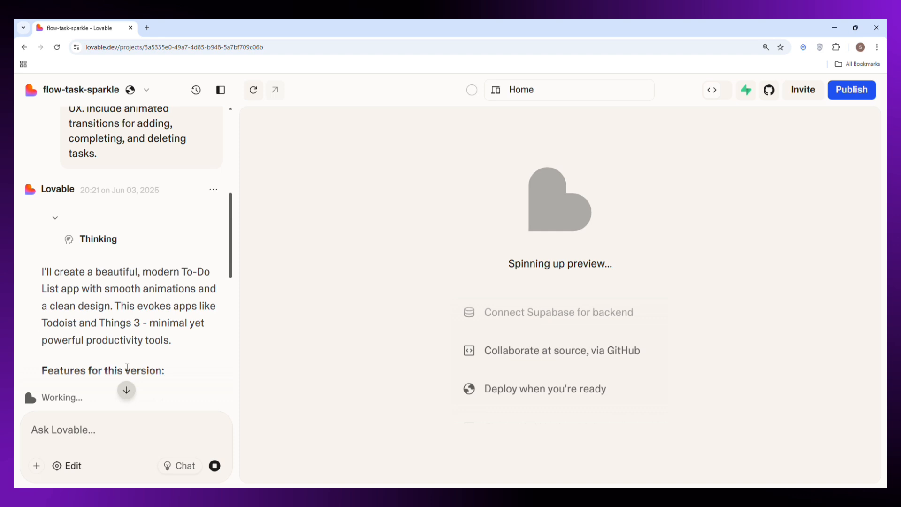
pyautogui.scroll(-3)
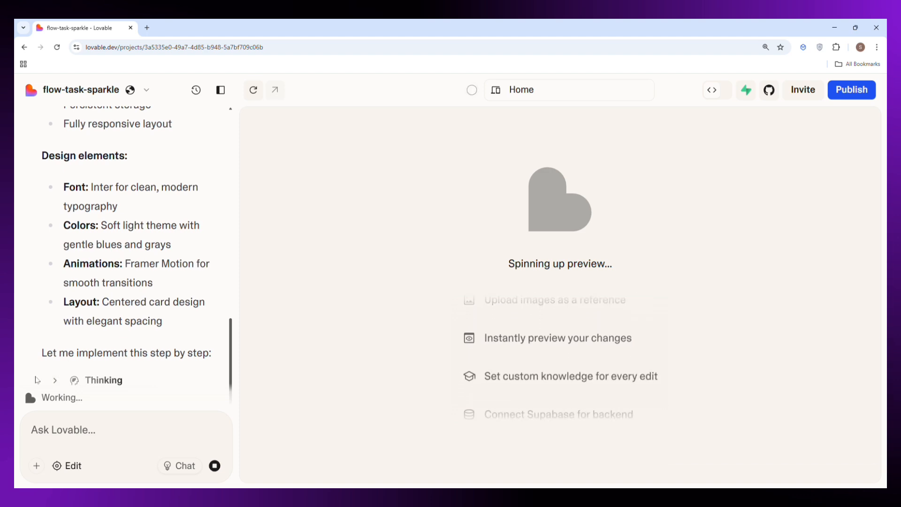
pyautogui.click(716, 89)
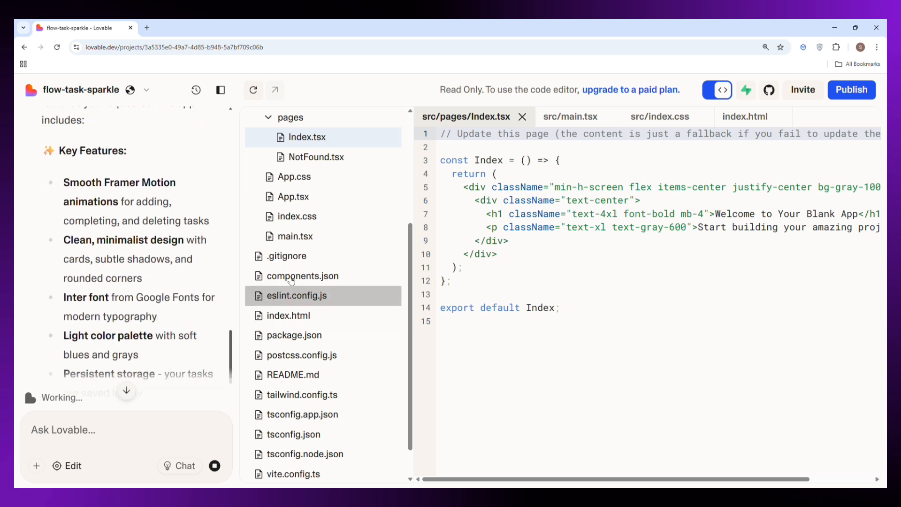
# - Toggle back from code to the preview showing the empty Todo List app
pyautogui.click(712, 90)
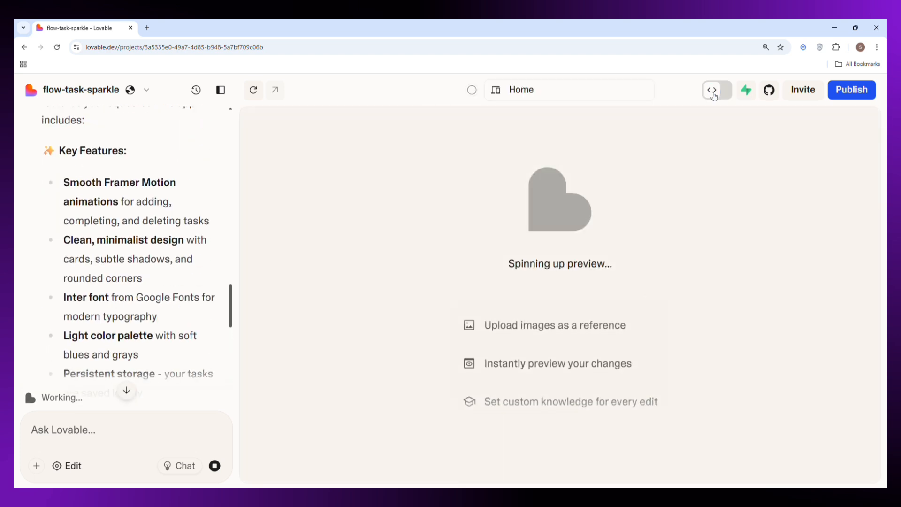
pyautogui.click(712, 90)
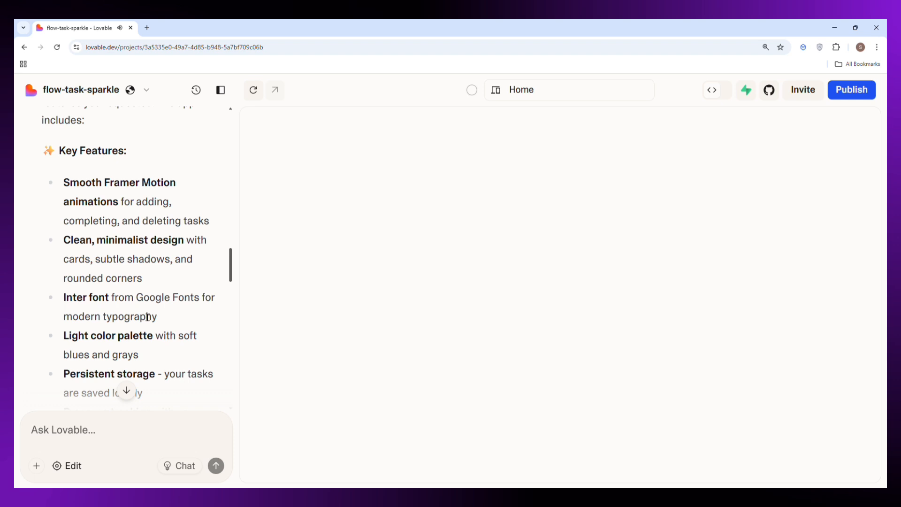
pyautogui.moveTo(524, 356)
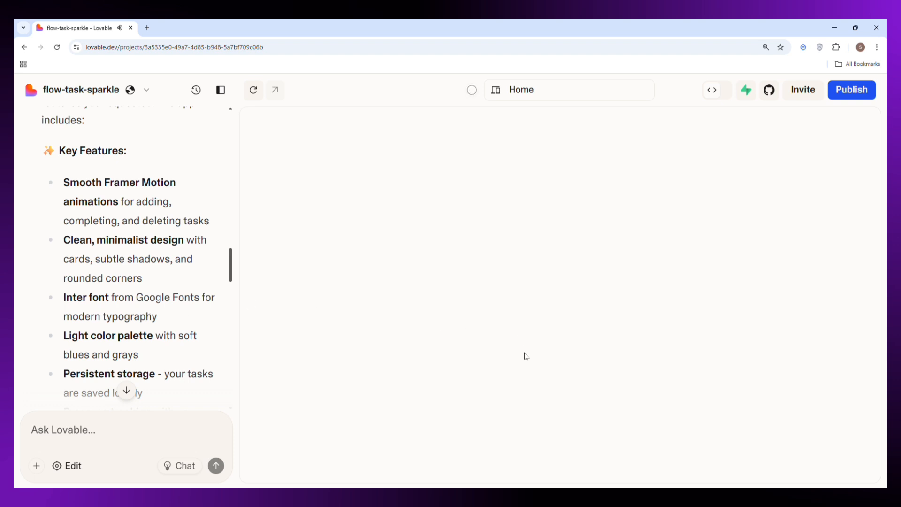
pyautogui.scroll(-3)
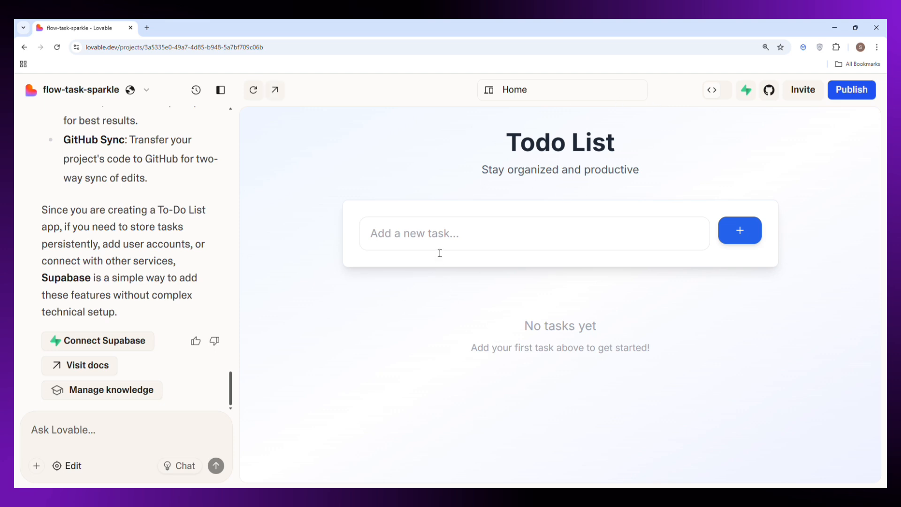
# - Add a 'dinner' task, check and uncheck it, then draft the date/time deadline-sorting request
pyautogui.click(533, 233)
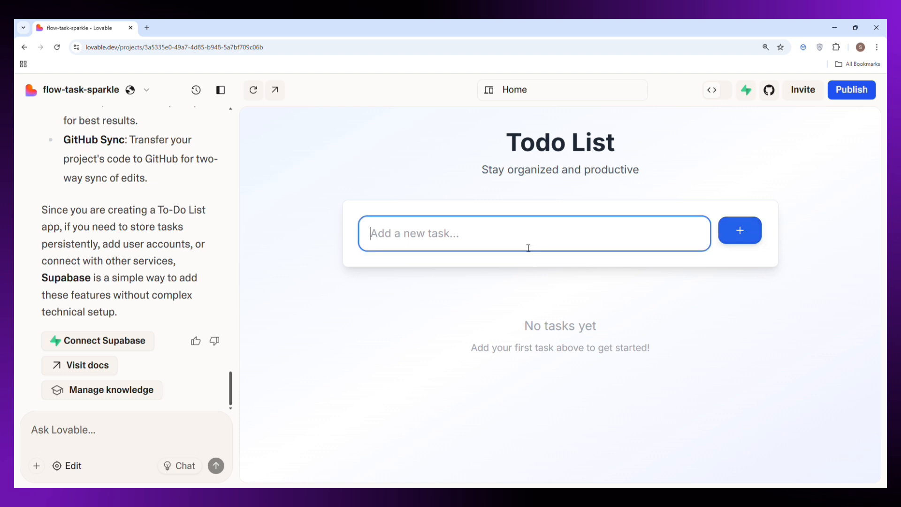
pyautogui.write('dinner')
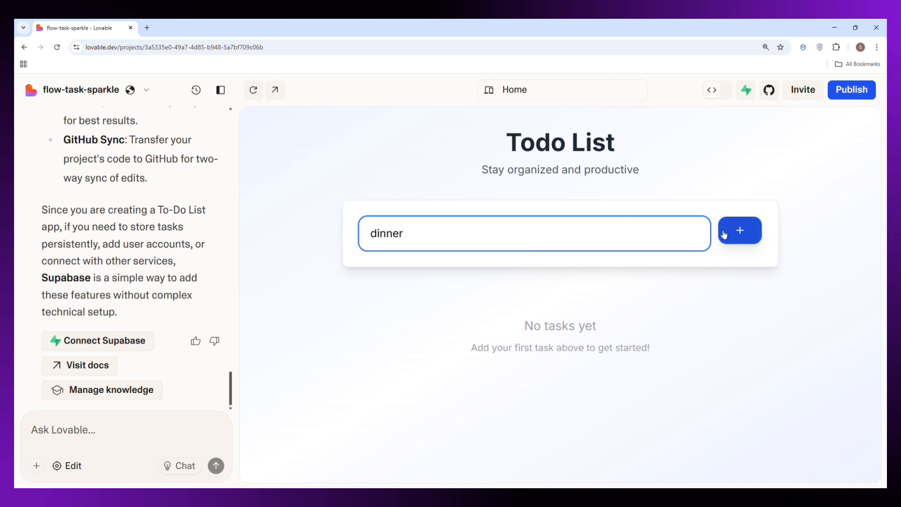
pyautogui.click(740, 233)
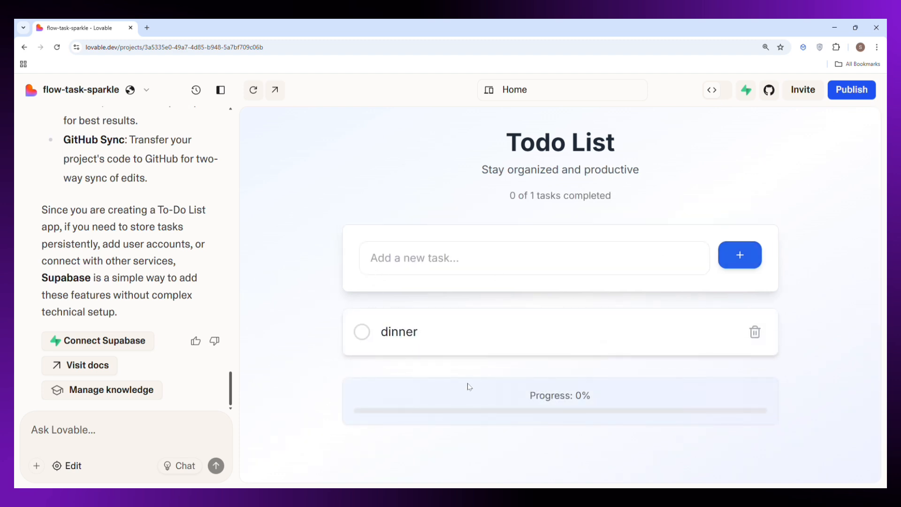
pyautogui.click(361, 332)
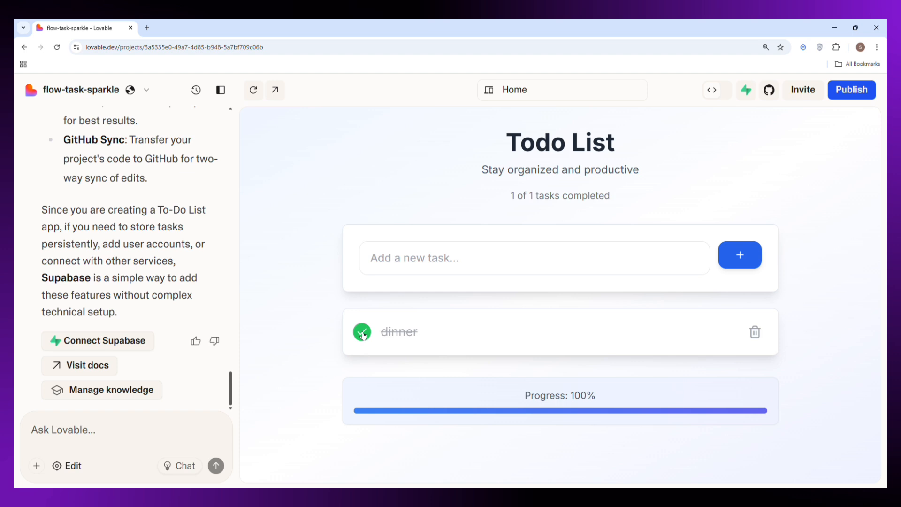
pyautogui.click(361, 332)
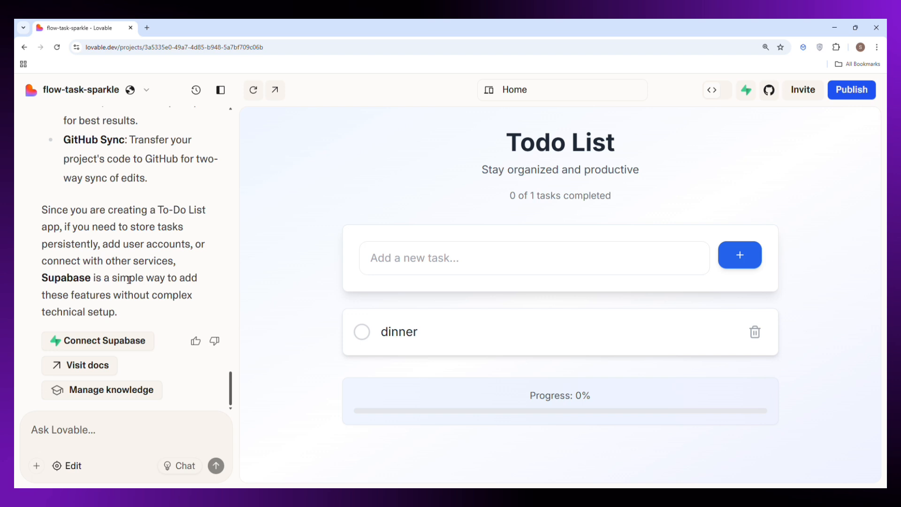
pyautogui.write('add date and time of each task and show those tasks first who are close')
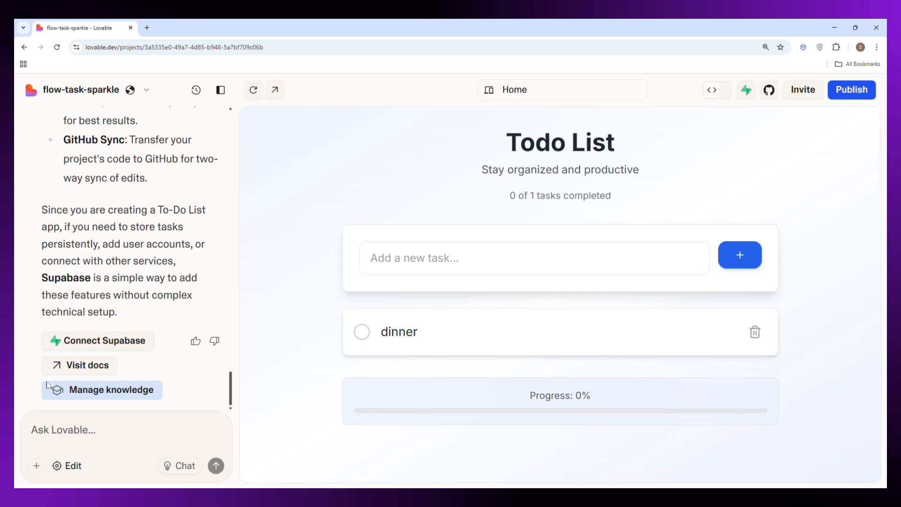
# - Send the date/time and nearest-deadline sorting request, then have Lovable fix the resulting error
pyautogui.click(215, 465)
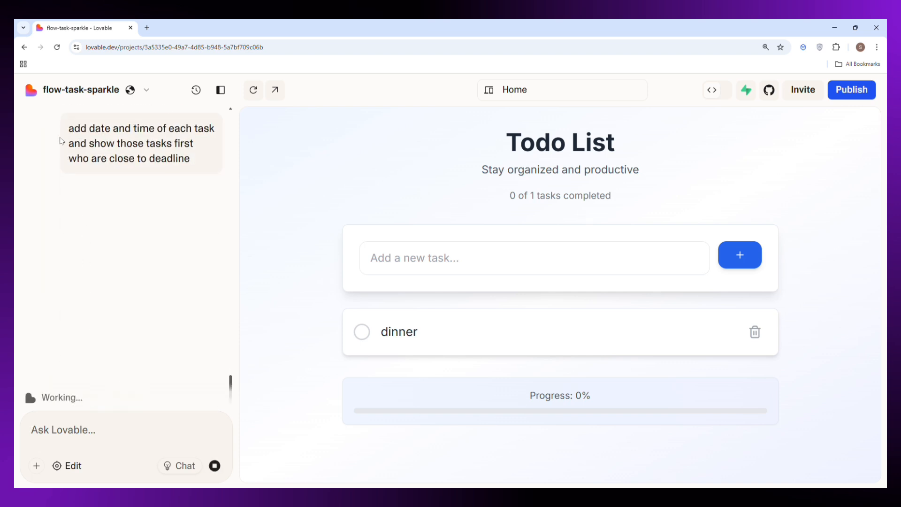
pyautogui.moveTo(67, 128); pyautogui.dragTo(154, 143)
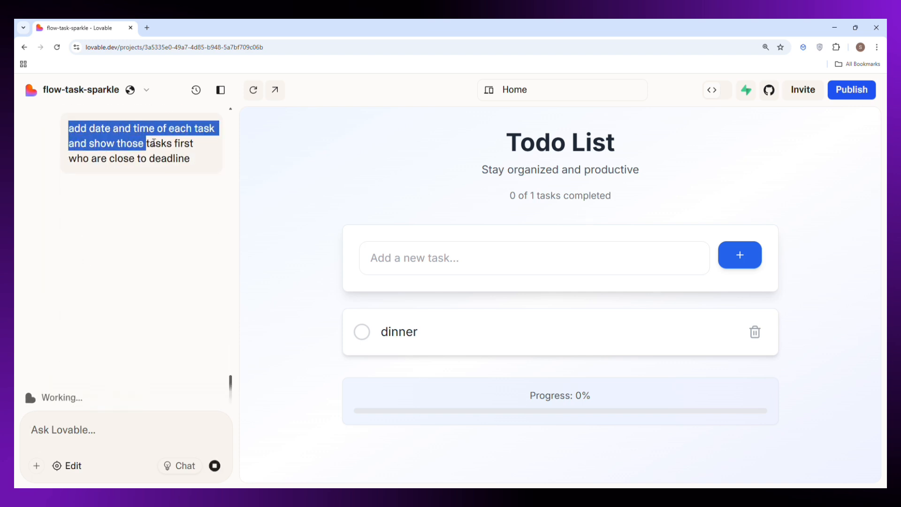
pyautogui.click(196, 163)
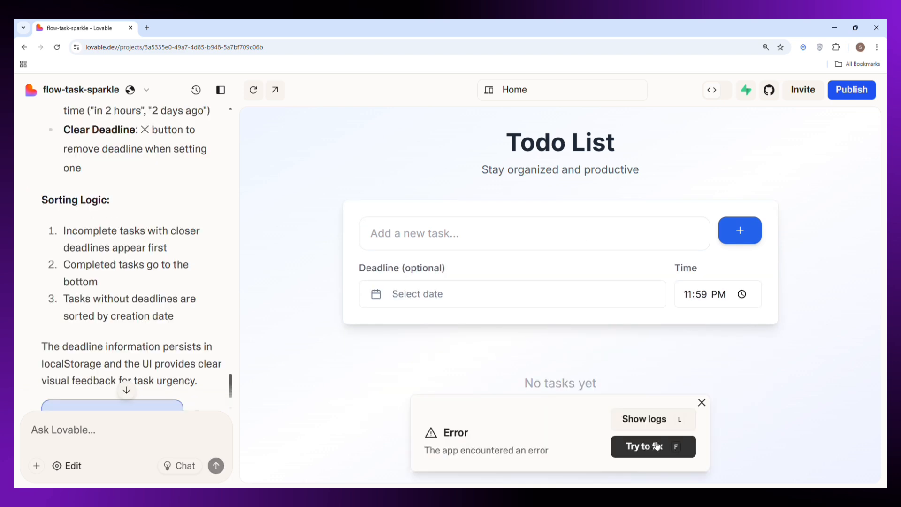
pyautogui.click(642, 446)
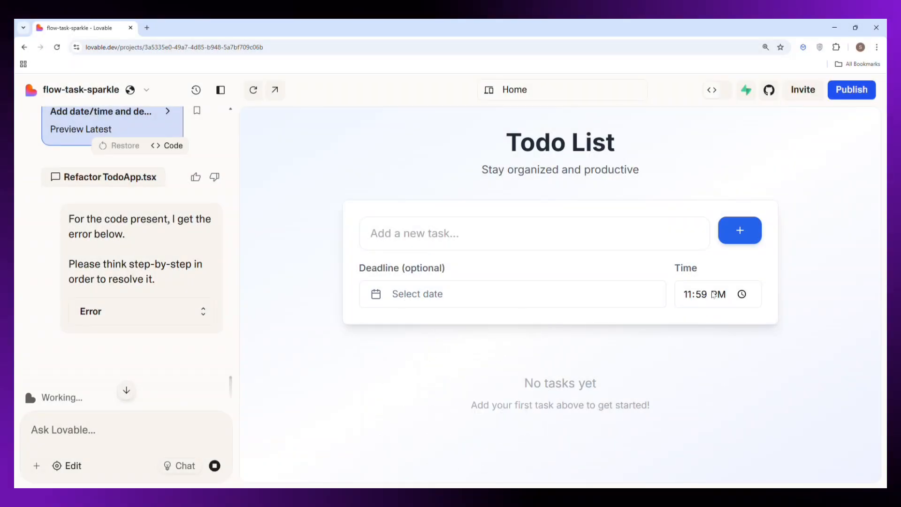
# - Enter a 'dinner' task with a June 3, 2025 deadline and begin editing the time minutes
pyautogui.scroll(-3)
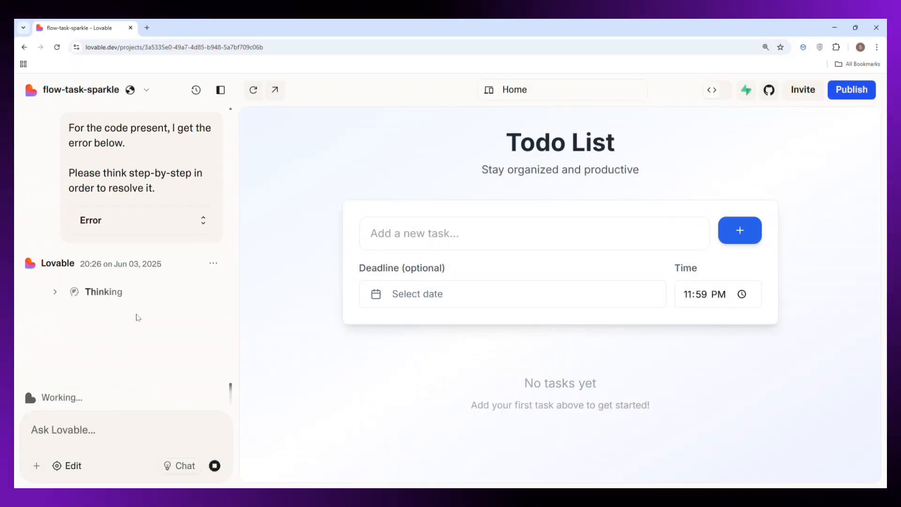
pyautogui.moveTo(391, 256)
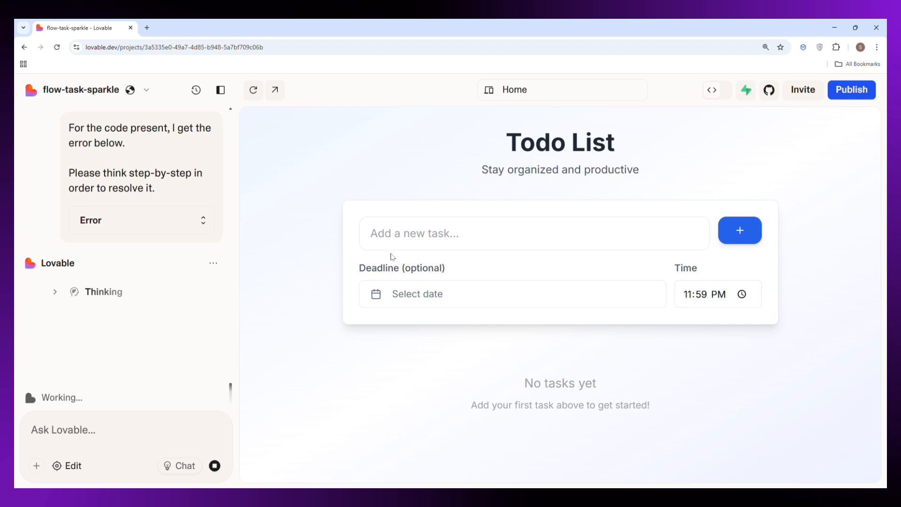
pyautogui.click(533, 233)
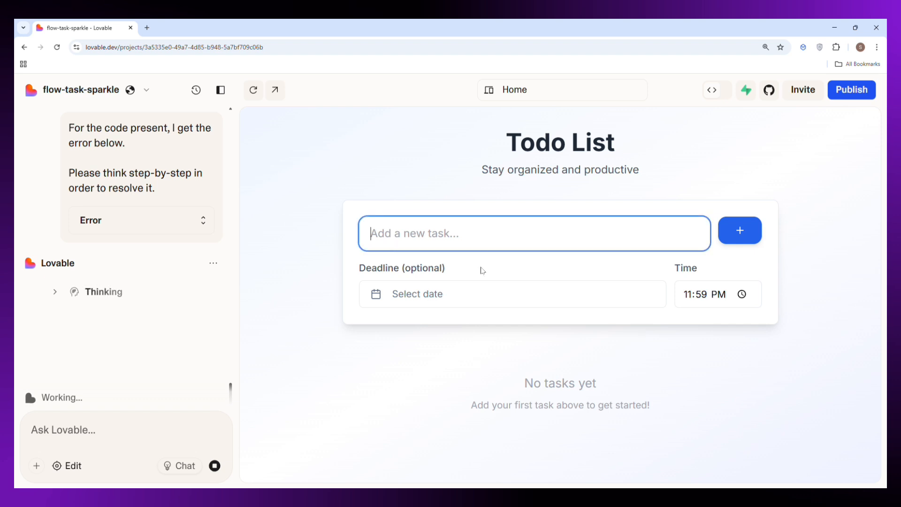
pyautogui.write('dinne')
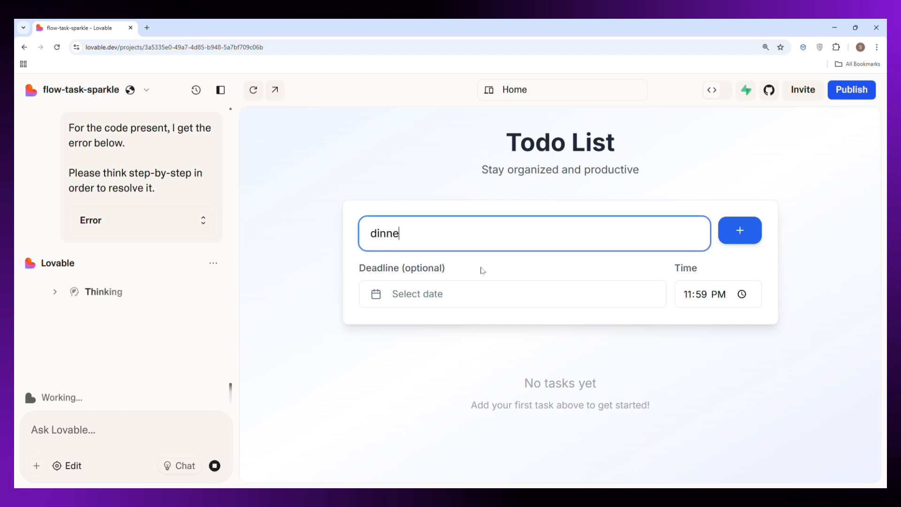
pyautogui.write('r')
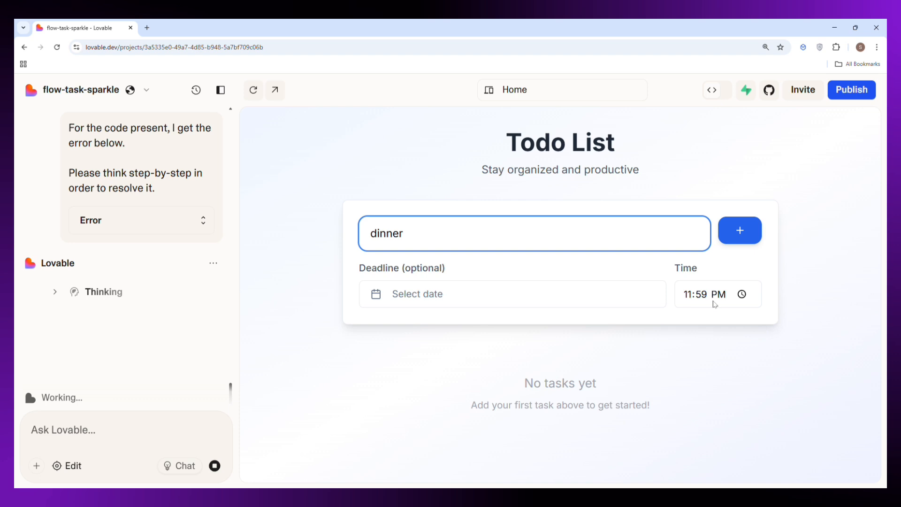
pyautogui.click(417, 293)
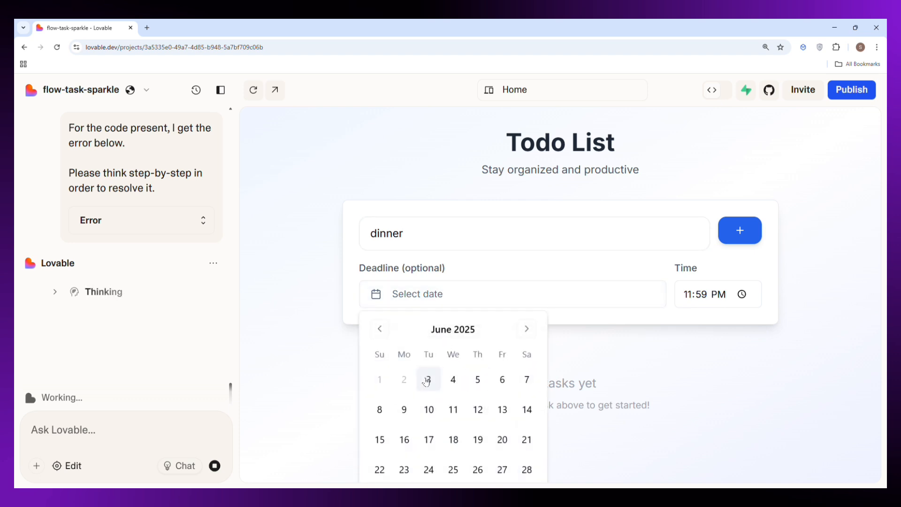
pyautogui.click(428, 379)
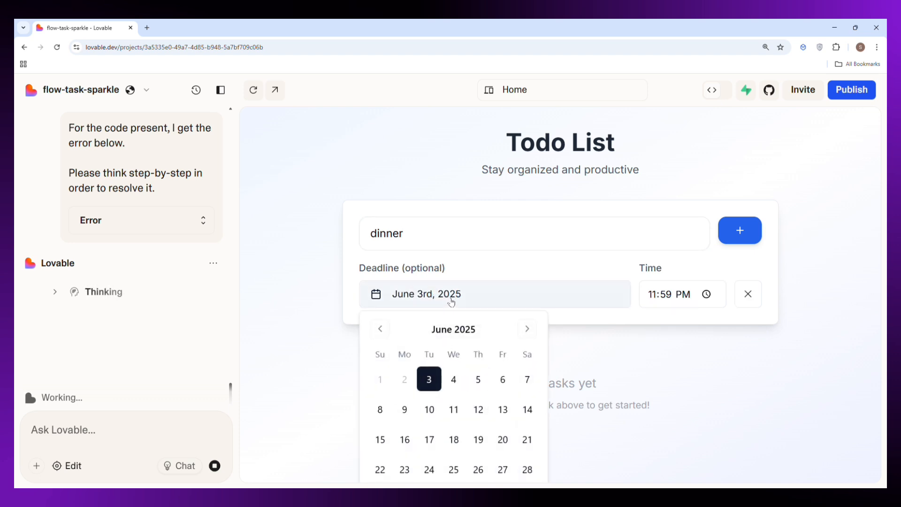
pyautogui.click(683, 293)
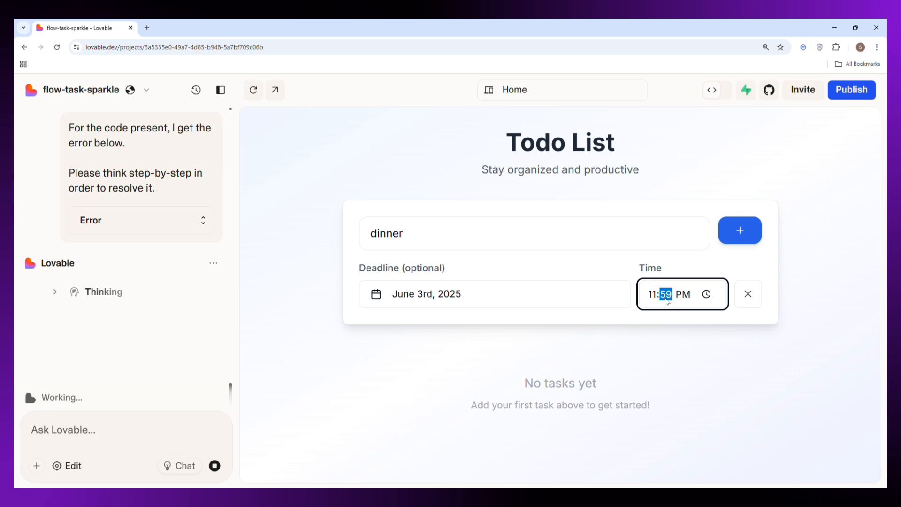